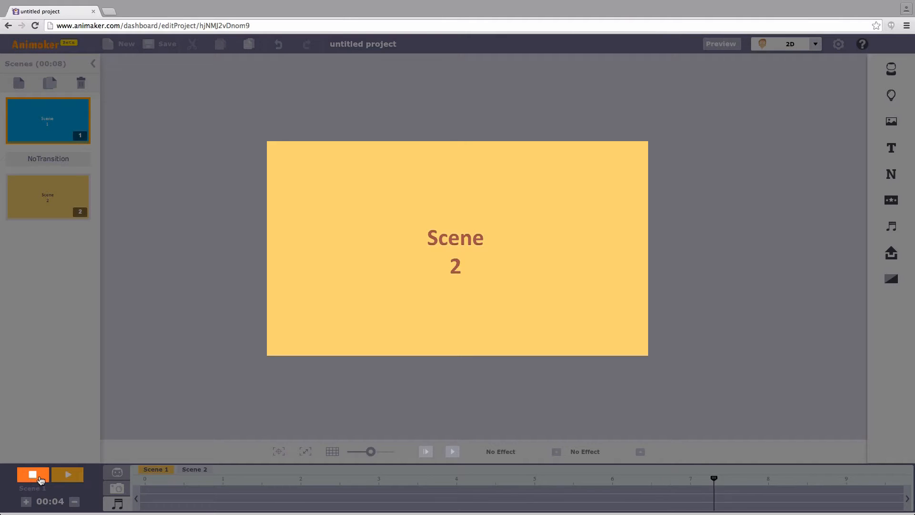
Step: Stop the running project preview to return to editing Scene 1
left_click(32, 474)
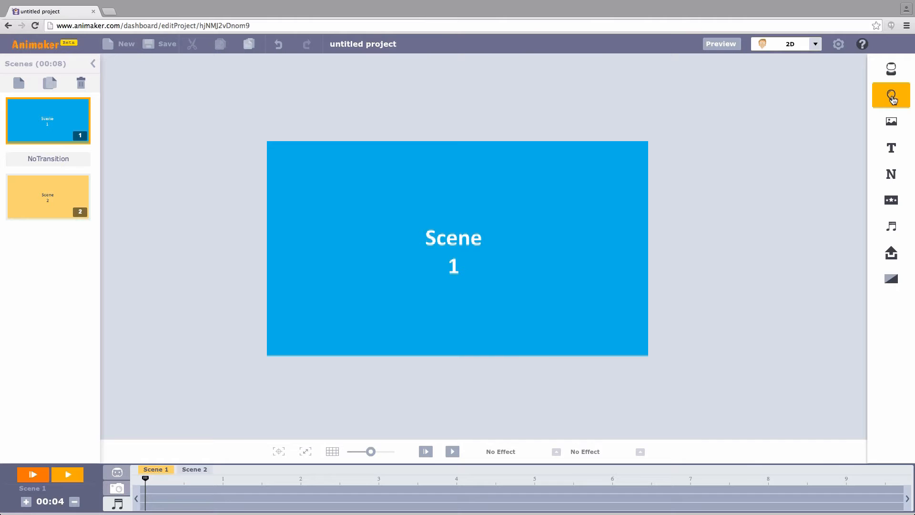
Step: Search props for 'circle', add one to Scene 1, and apply a Pop Up entrance
left_click(891, 95)
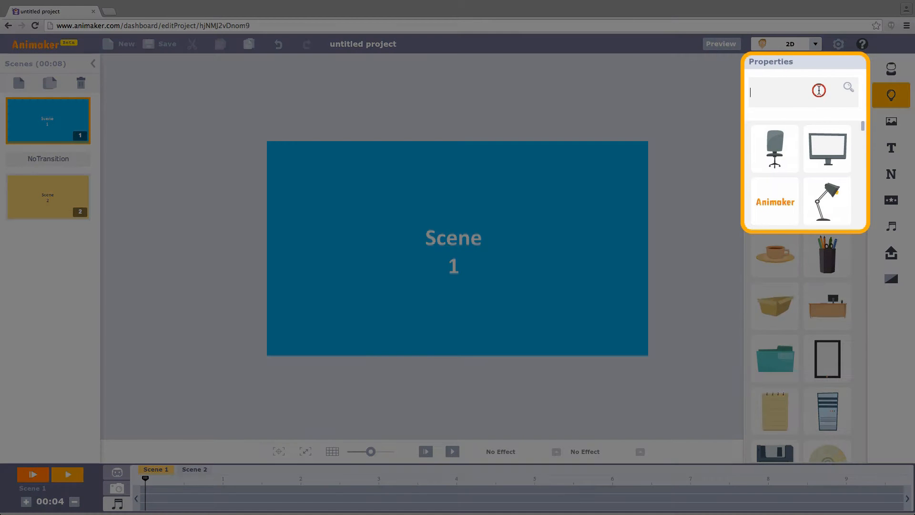
type("circle")
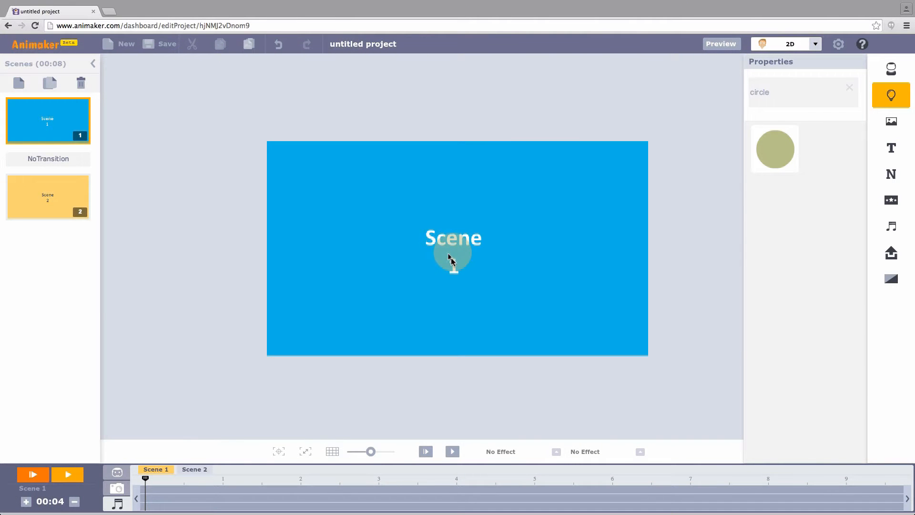
left_click(452, 254)
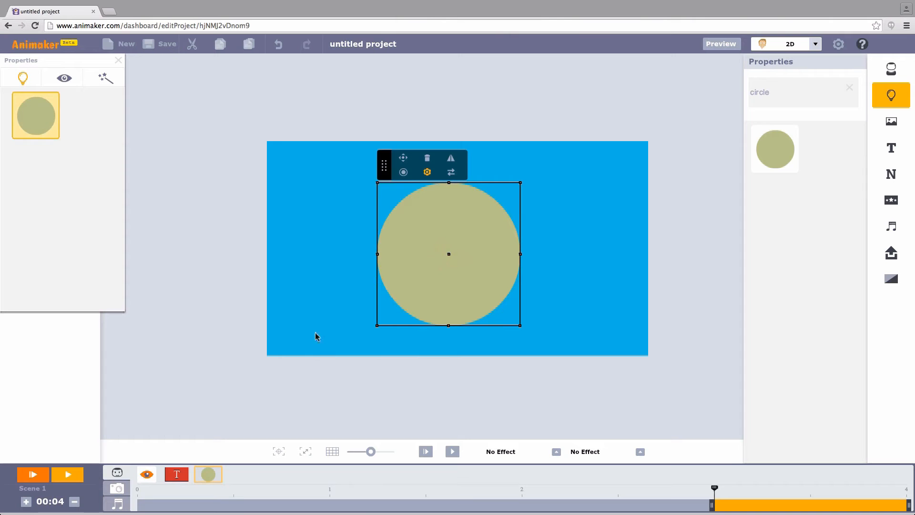
mouse_move(519, 182)
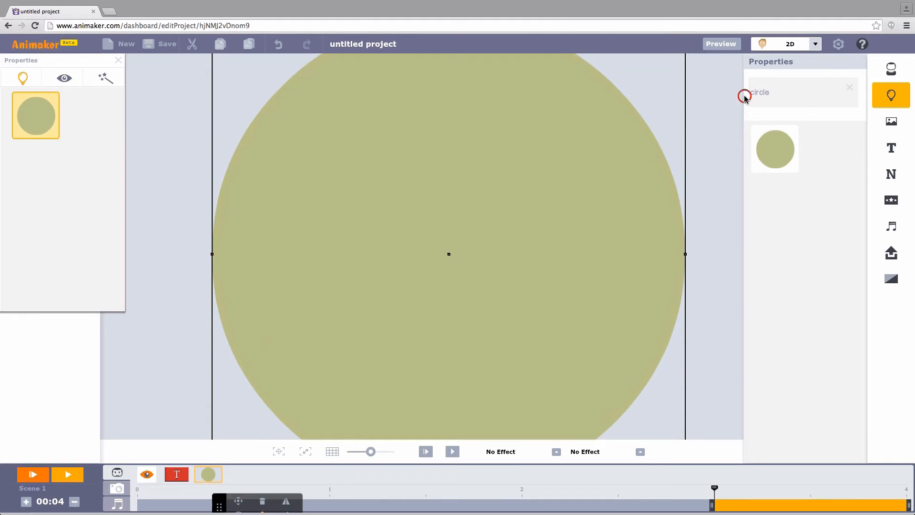
mouse_move(739, 104)
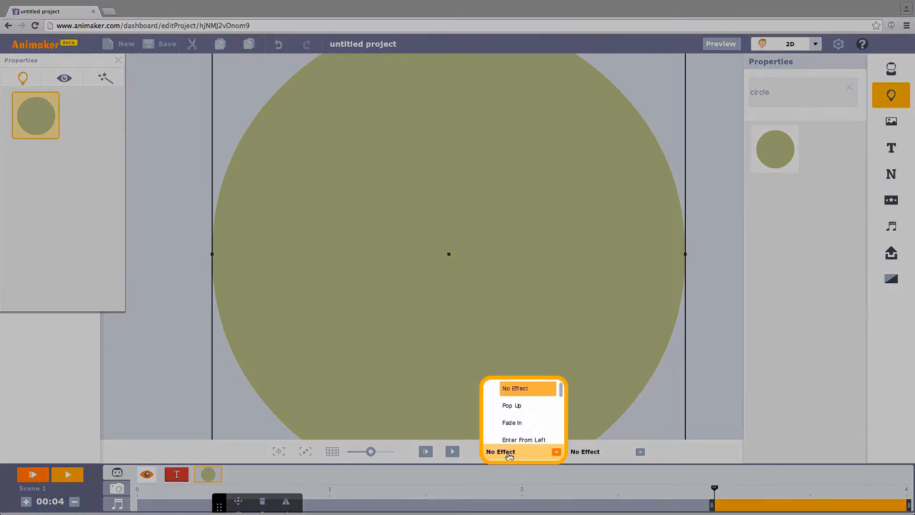
left_click(511, 405)
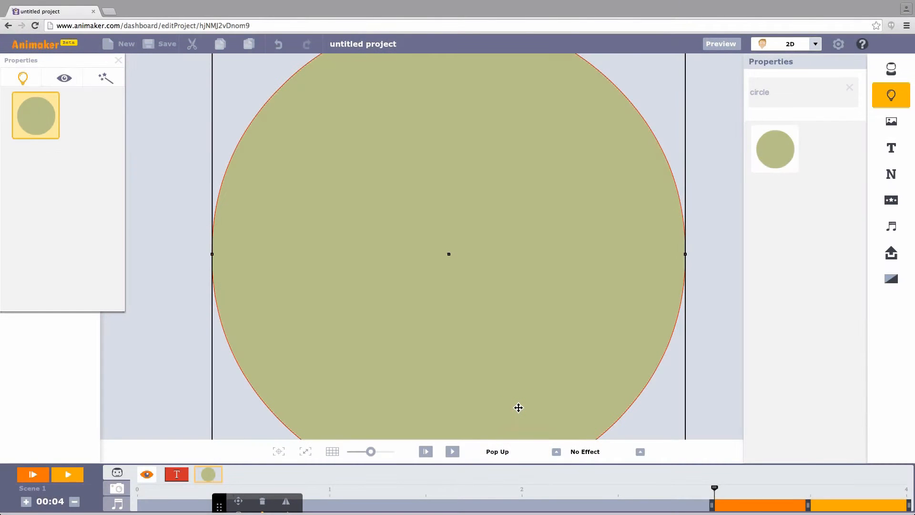
mouse_move(433, 182)
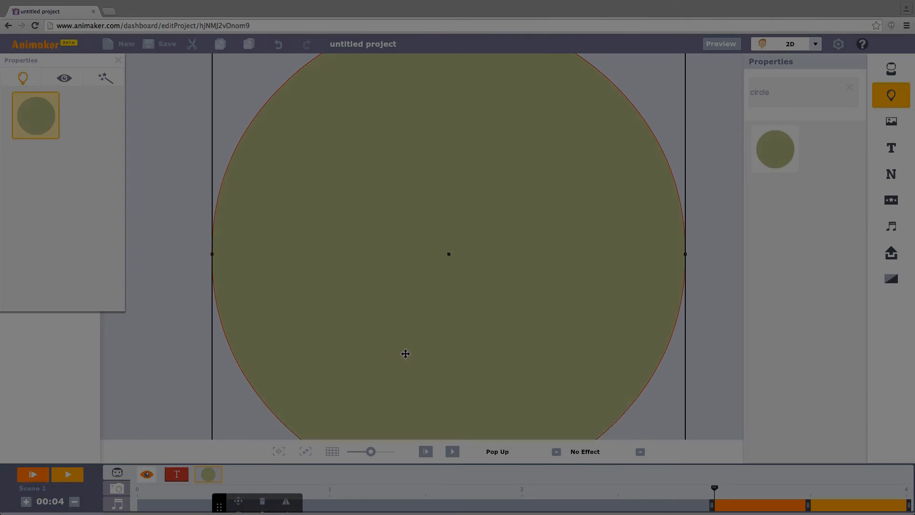
Step: Copy the enlarged Pop Up circle with Ctrl+C and paste a duplicate
key("Ctrl+c")
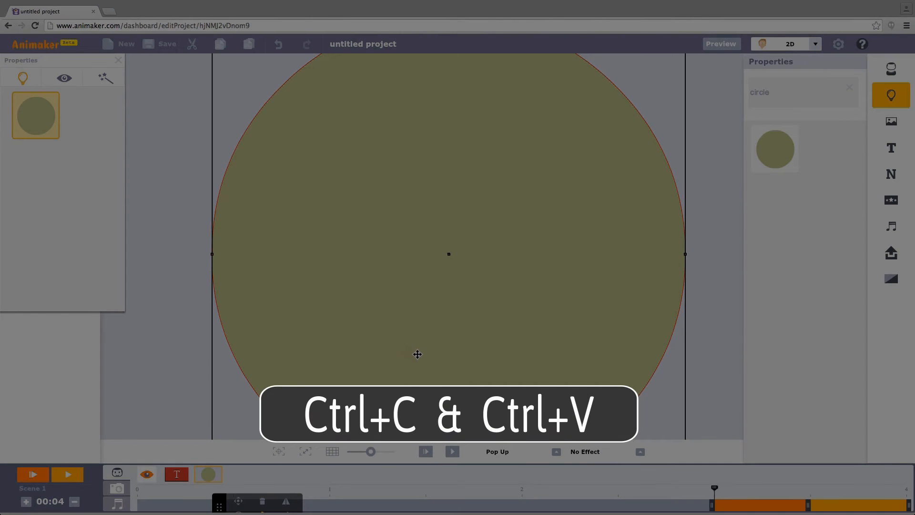
key("ctrl+v")
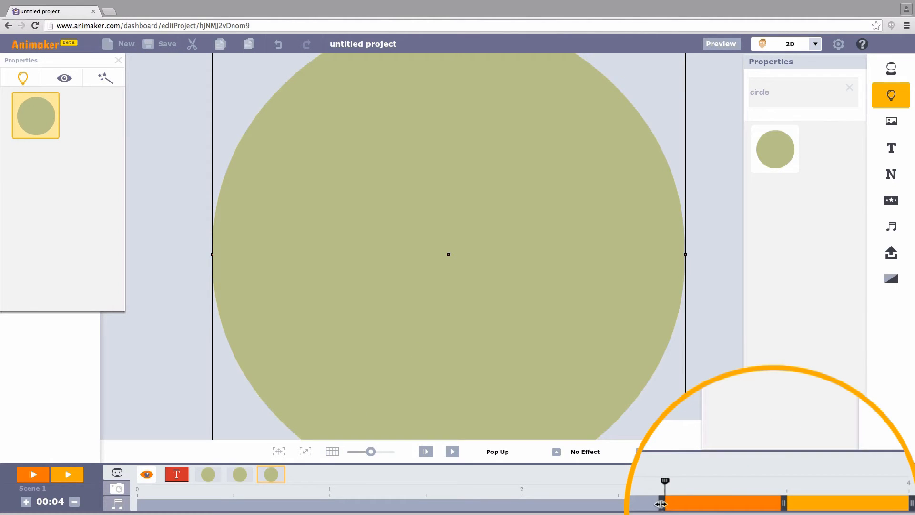
mouse_move(662, 504)
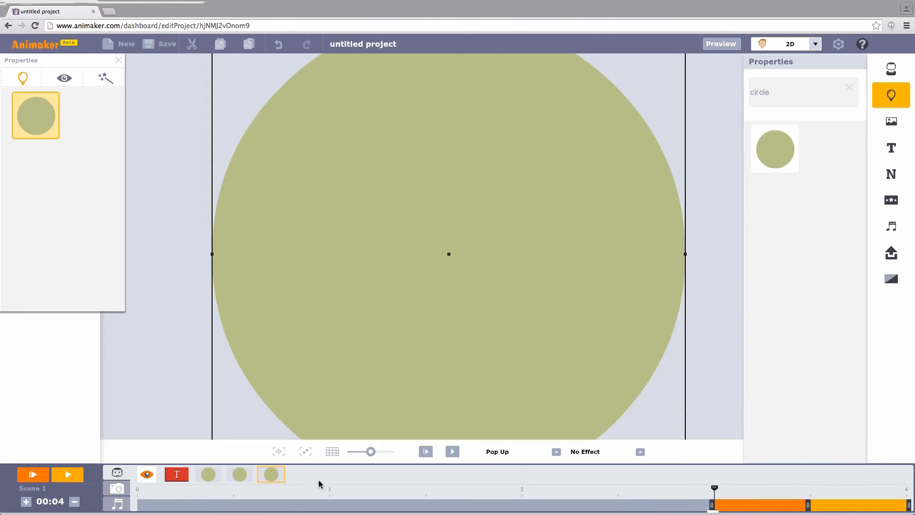
mouse_move(271, 473)
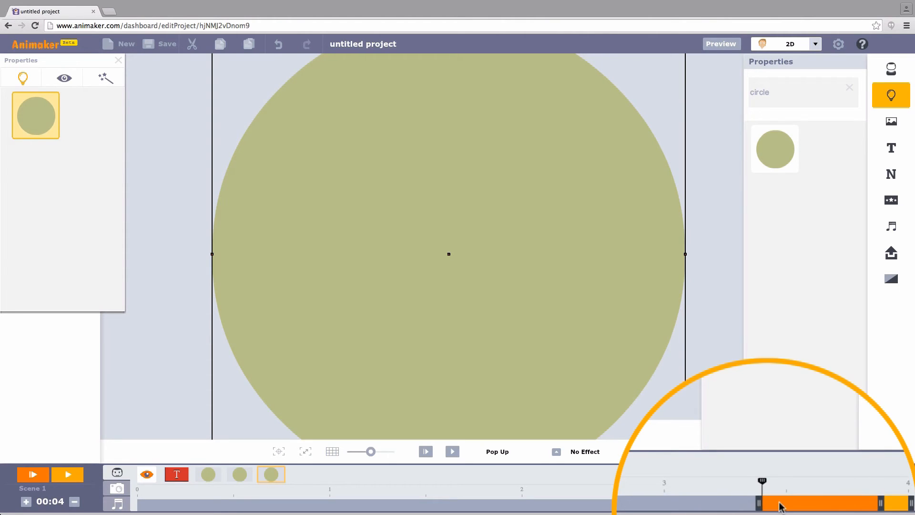
mouse_move(759, 504)
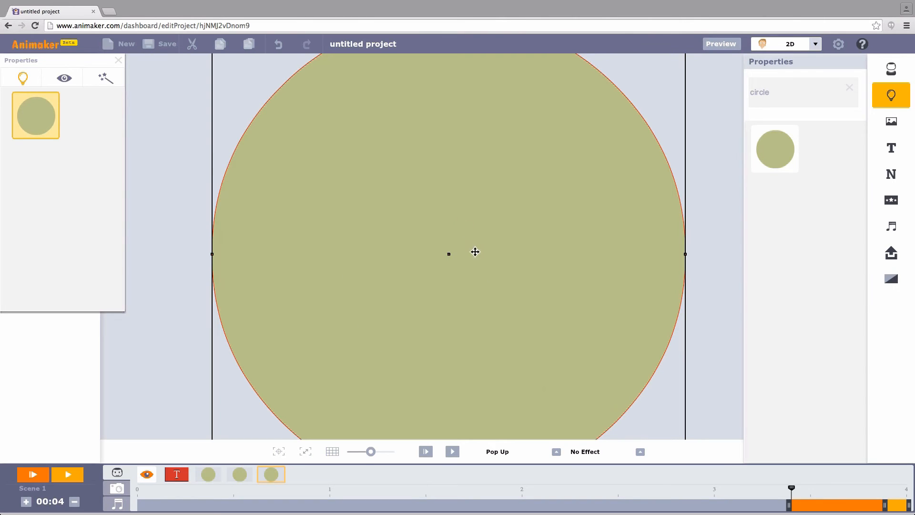
mouse_move(398, 311)
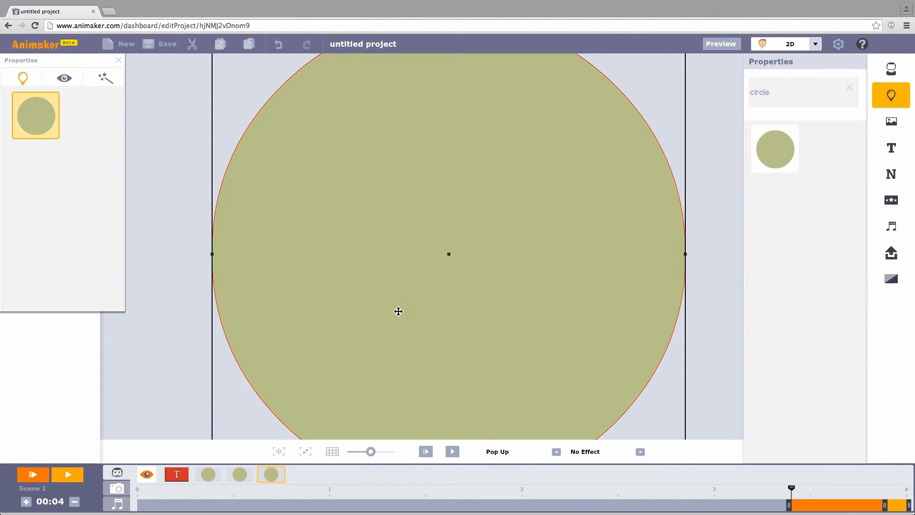
Step: Recolour the stacked circles from the Variants tab: one light grey, another orange-red
left_click(208, 473)
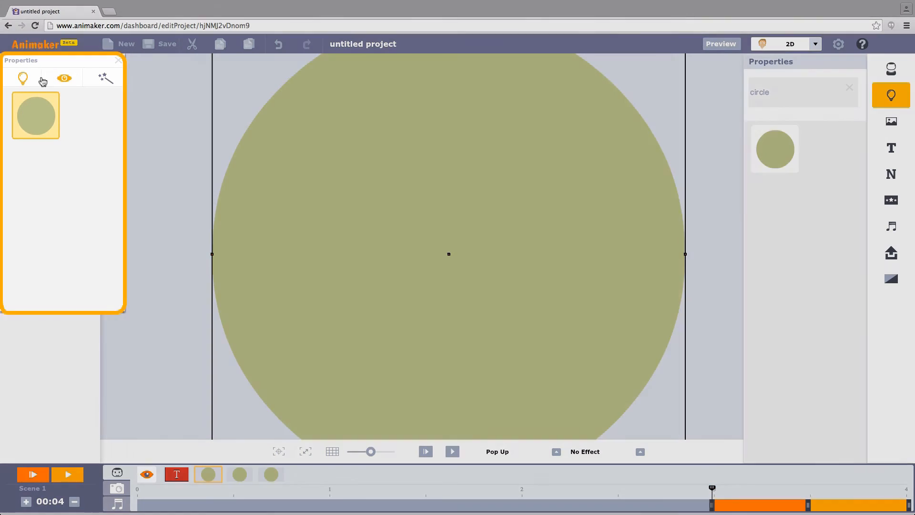
left_click(63, 78)
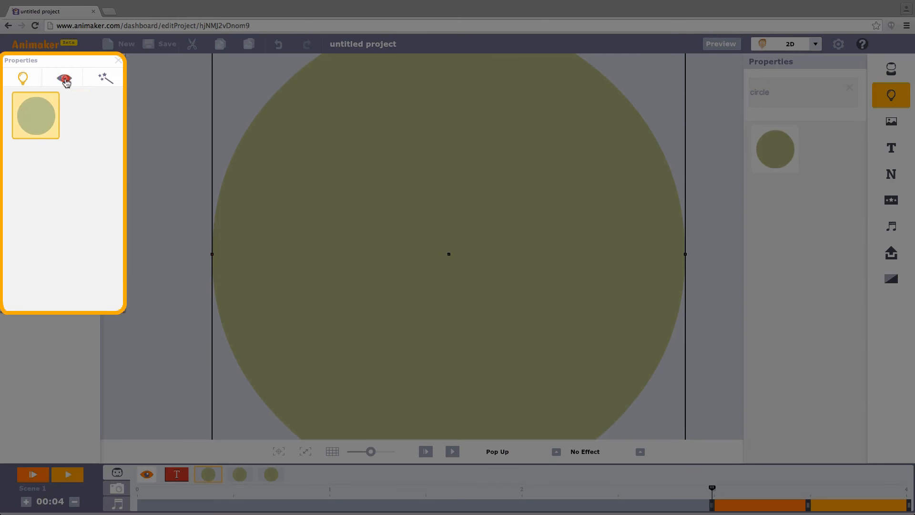
left_click(64, 78)
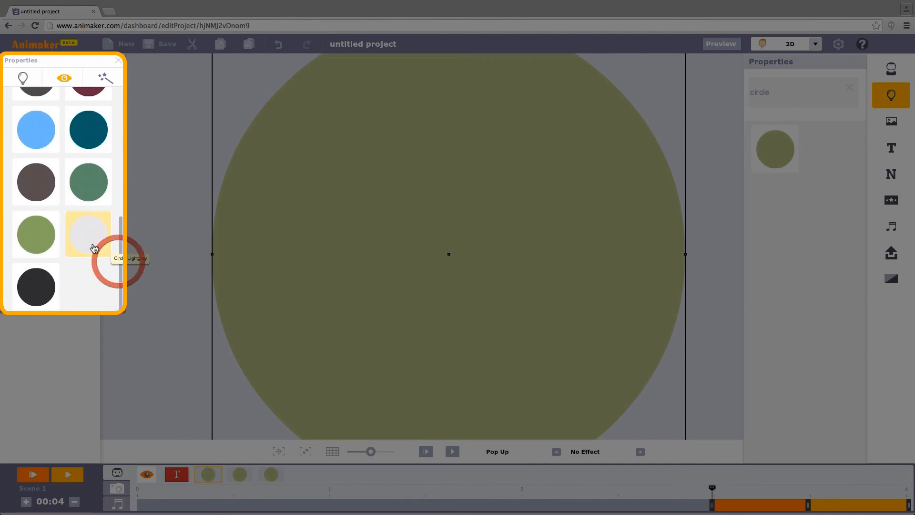
left_click(88, 234)
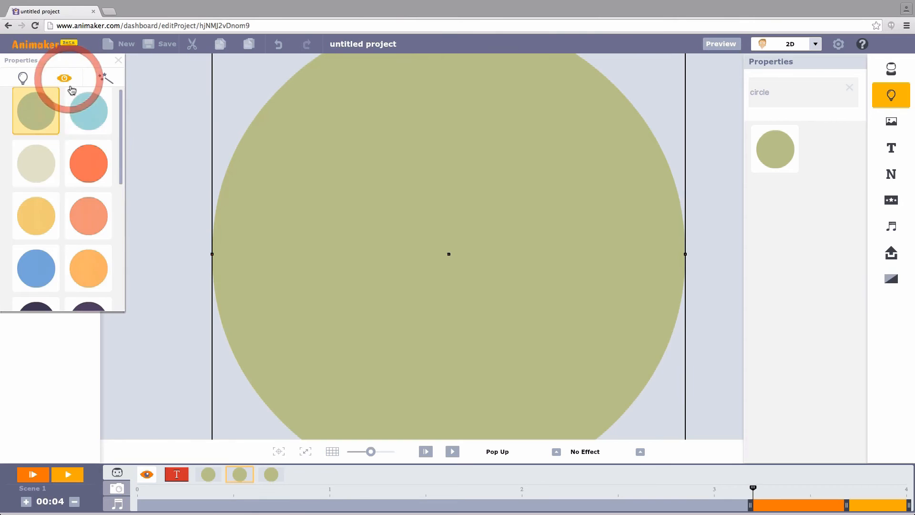
left_click(88, 163)
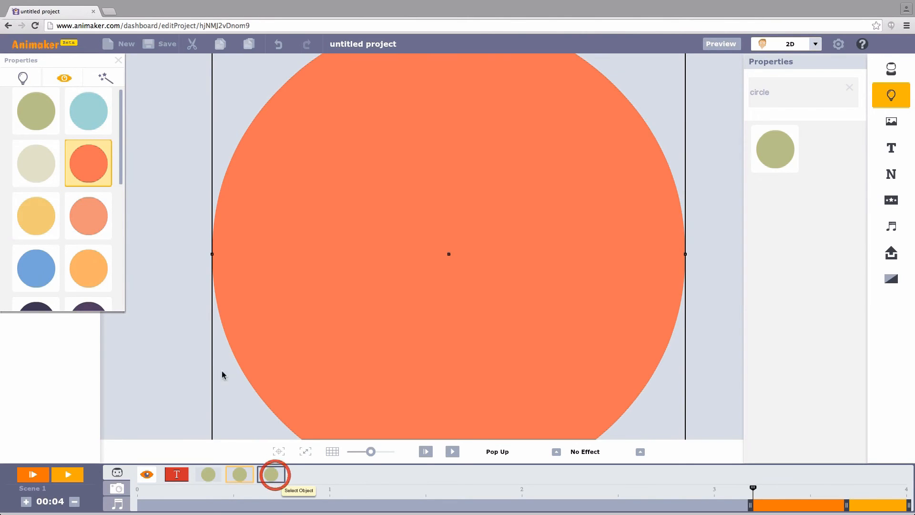
left_click(36, 110)
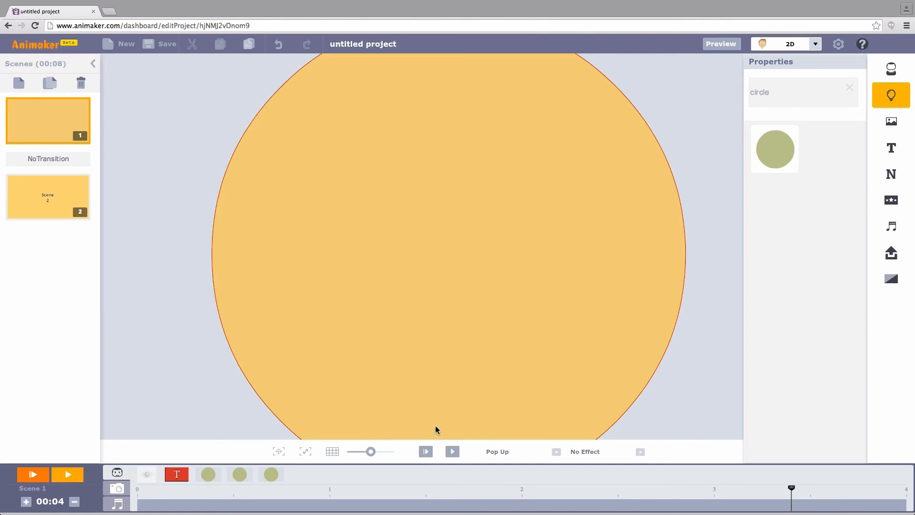
mouse_move(269, 473)
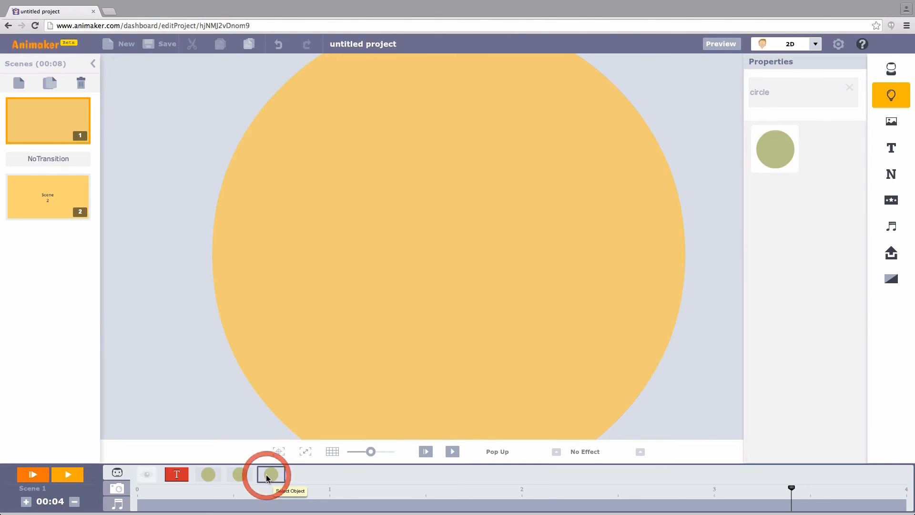
Step: Copy the yellow-orange circle and paste it into Scene 2 behind the title
key("ctrl+c")
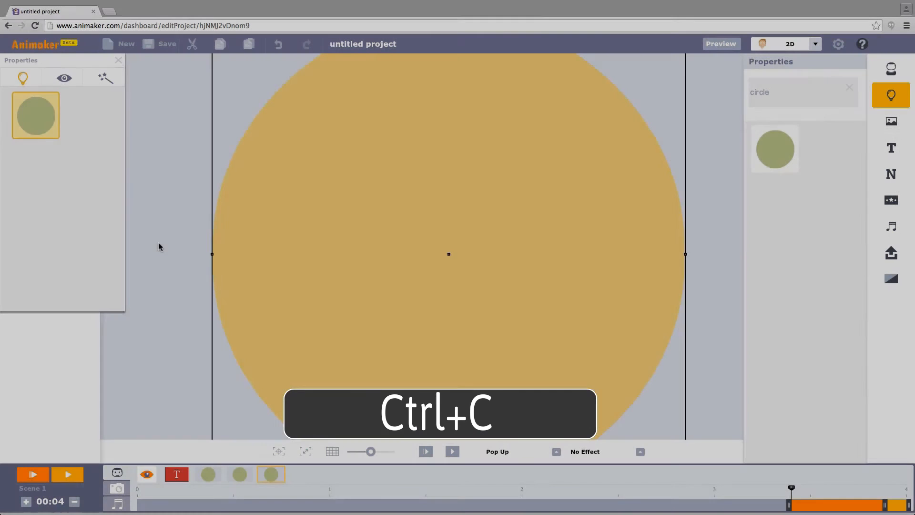
left_click(48, 198)
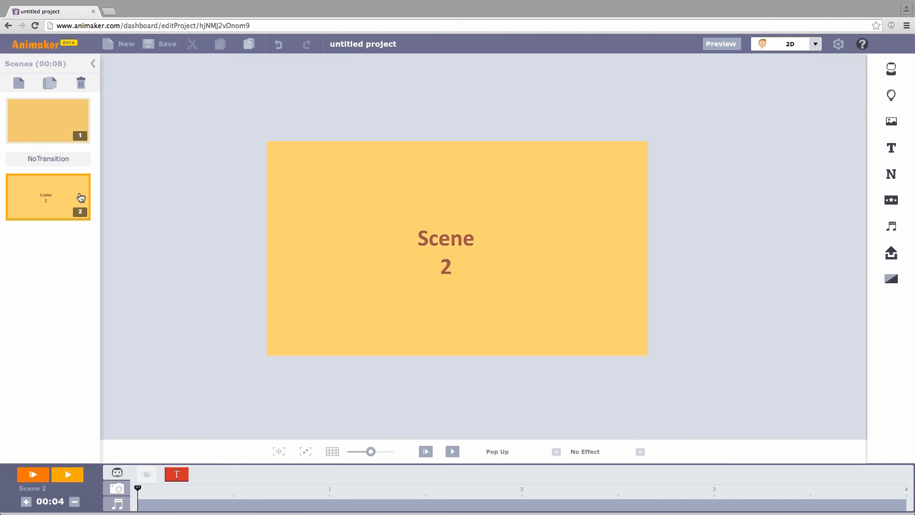
key("ctrl+v")
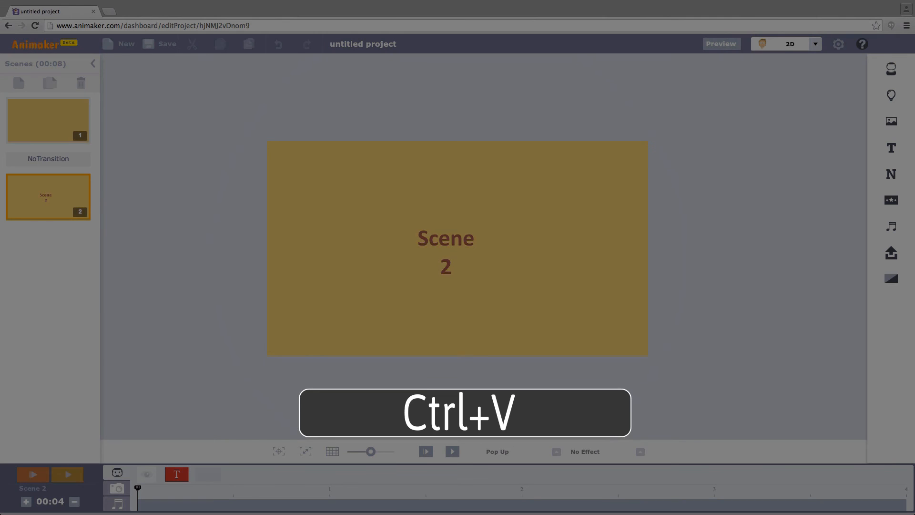
key("ctrl+v")
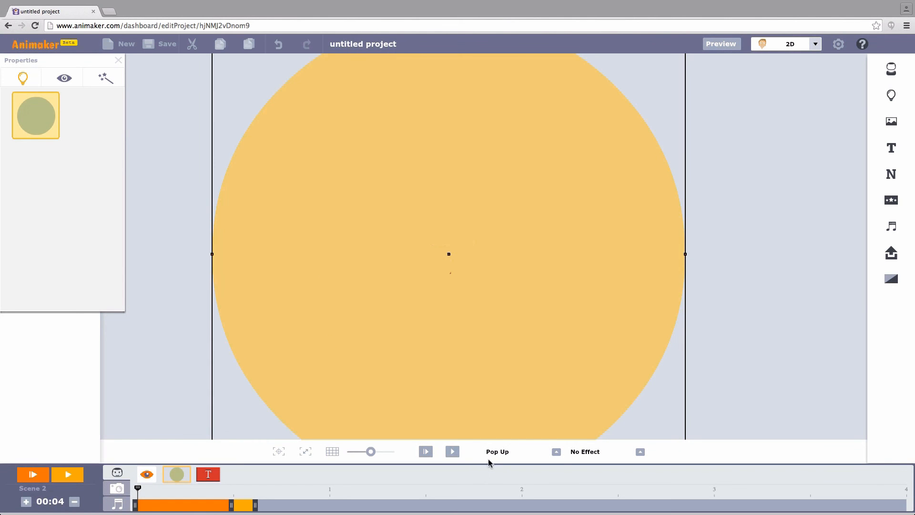
left_click(555, 451)
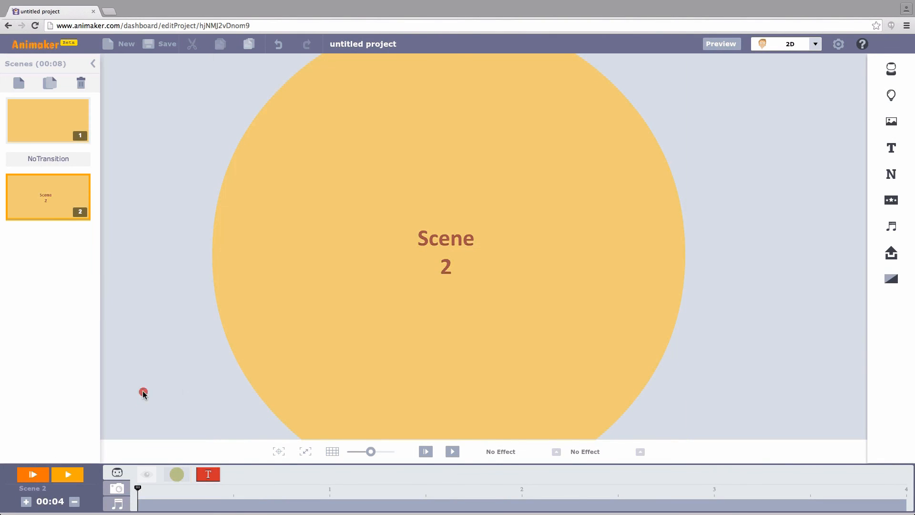
left_click(32, 474)
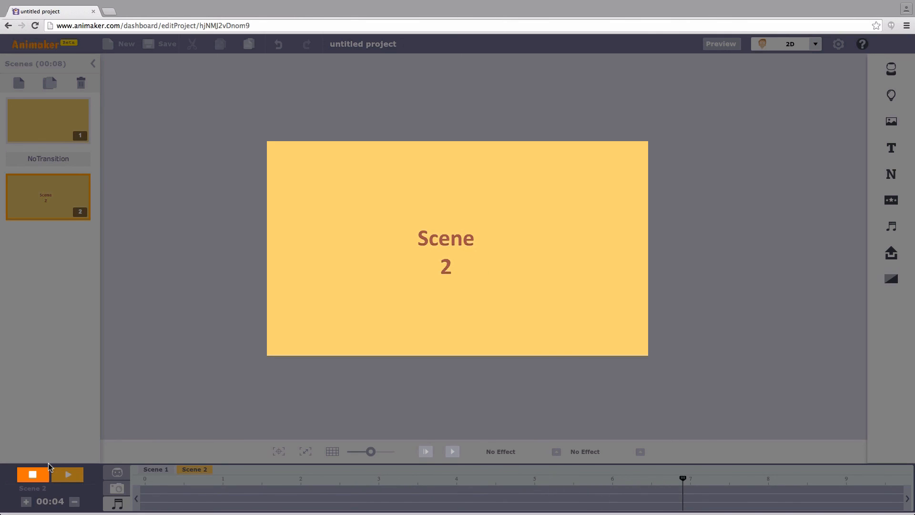
left_click(32, 474)
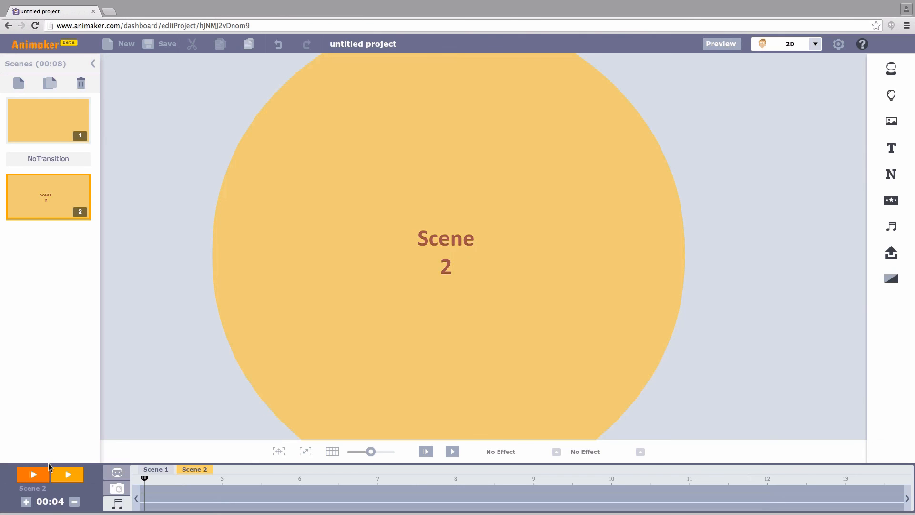